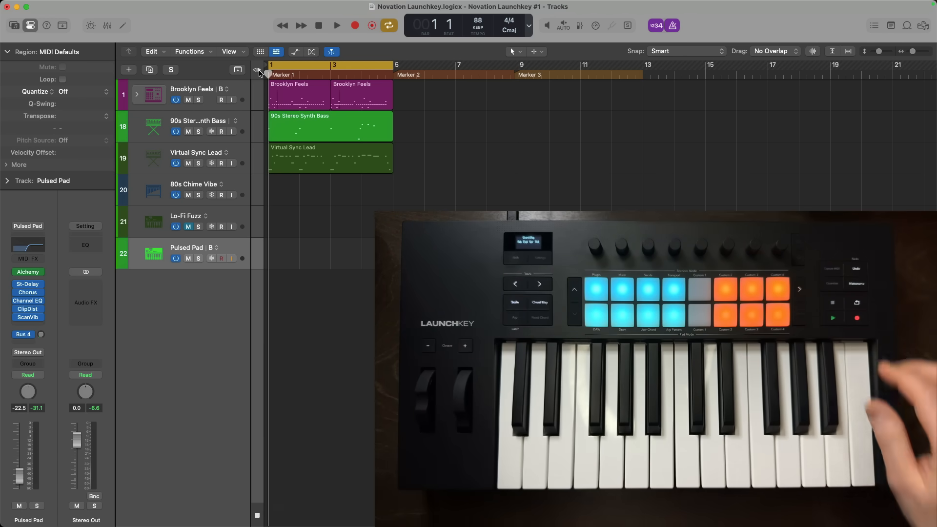
Record the chord pad part onto the Pulsed Pad track, then stop recording
{"action": "left_click", "coordinate": [336, 25]}
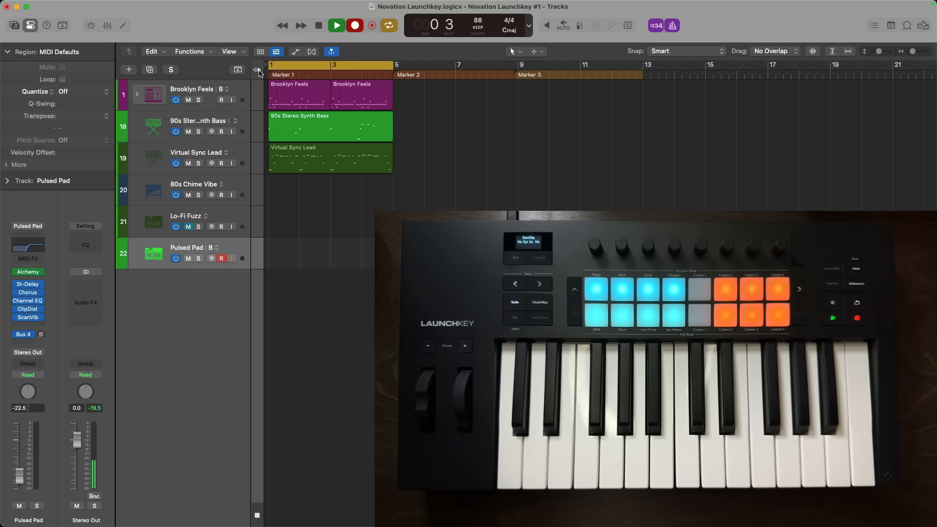
{"action": "left_click", "coordinate": [336, 25]}
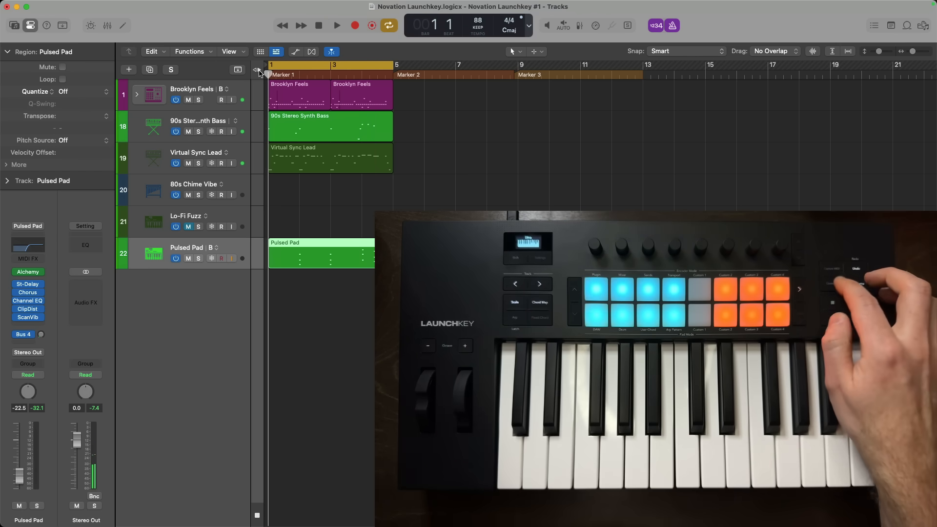
Select the Brooklyn Feels drum track after recording the 80s Chime Vibe regions
{"action": "left_click", "coordinate": [77, 92]}
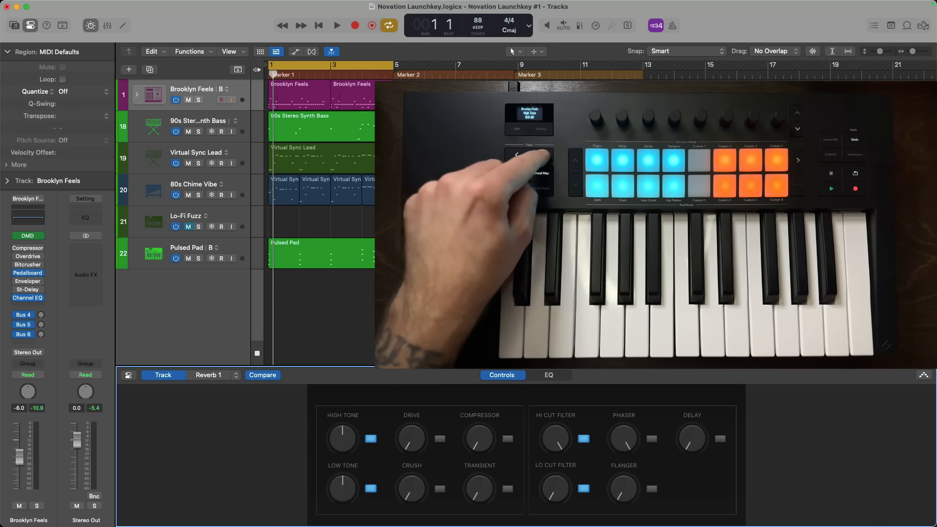
Select Pulsed Pad and show its Alchemy cutoff, resonance and envelope Smart Controls
{"action": "left_click", "coordinate": [186, 247]}
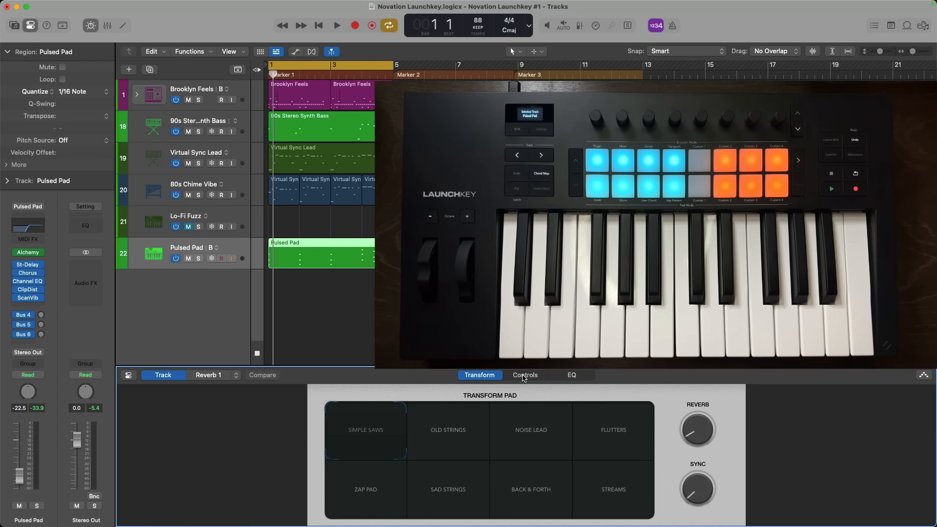
{"action": "left_click", "coordinate": [525, 375]}
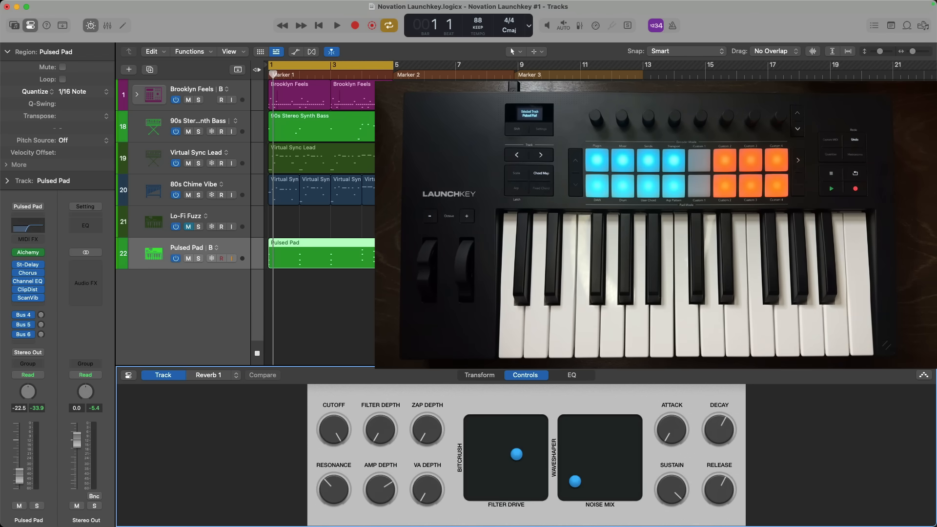